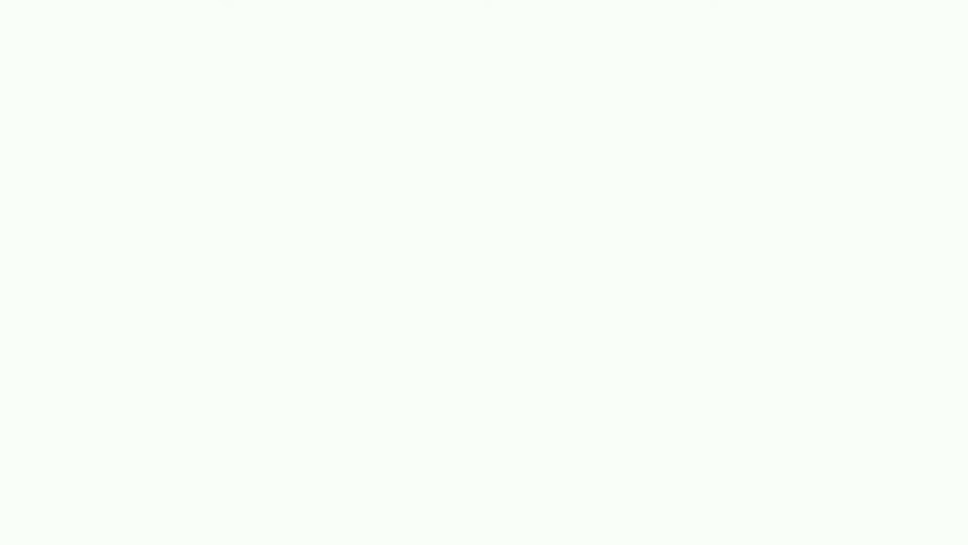
Draw a diagonal black line rising from lower left toward the upper right of the canvas
left_click_drag(258, 365, 393, 195)
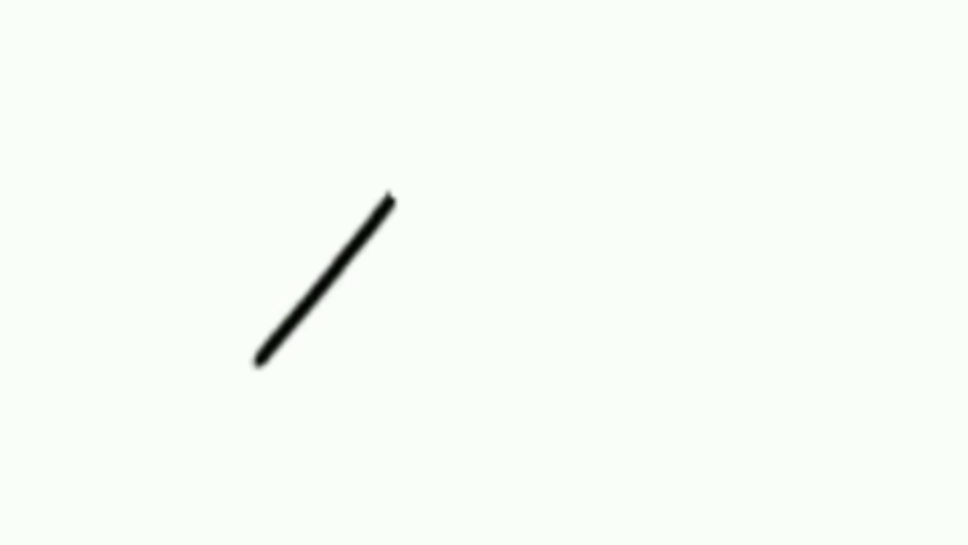
Extend the path with two connected segments, one rising rightward then one angling down-right
left_click_drag(393, 198, 568, 120)
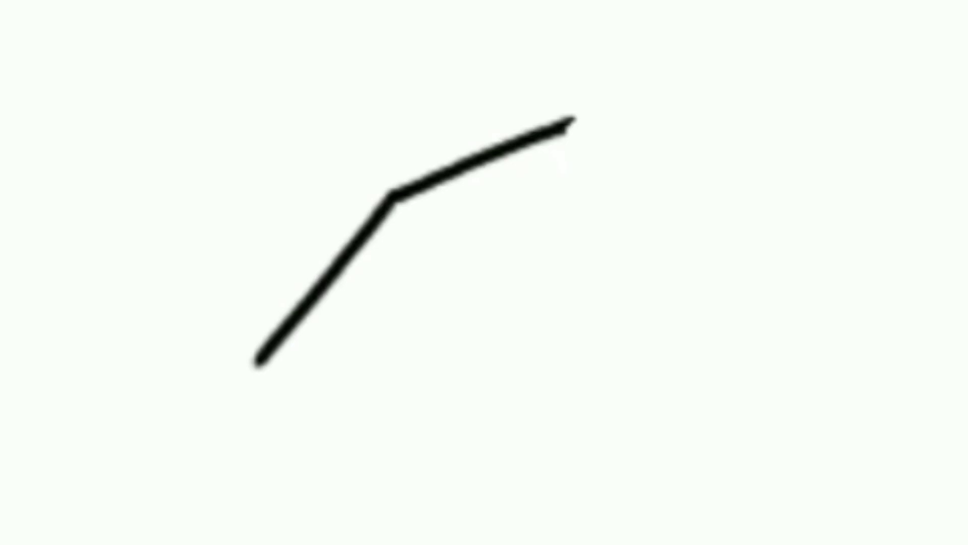
left_click_drag(556, 123, 728, 192)
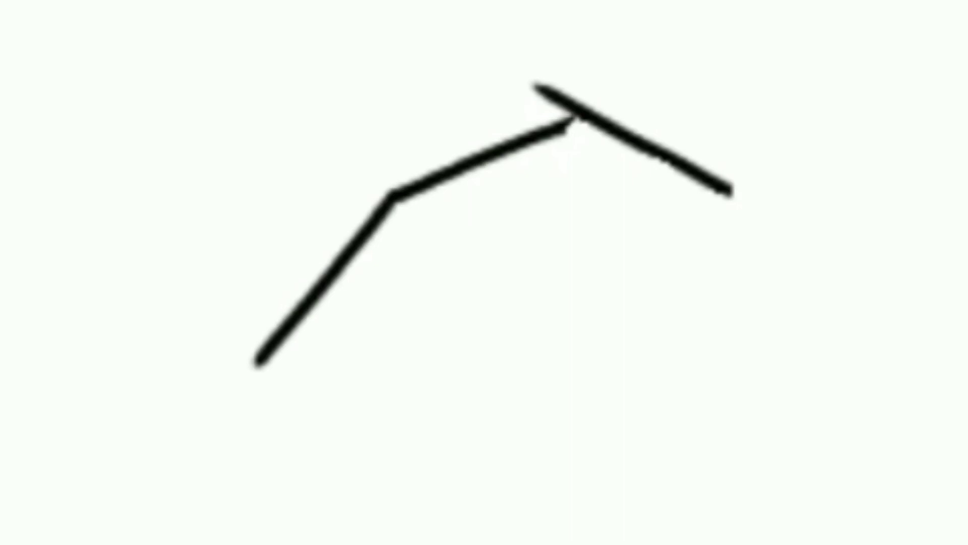